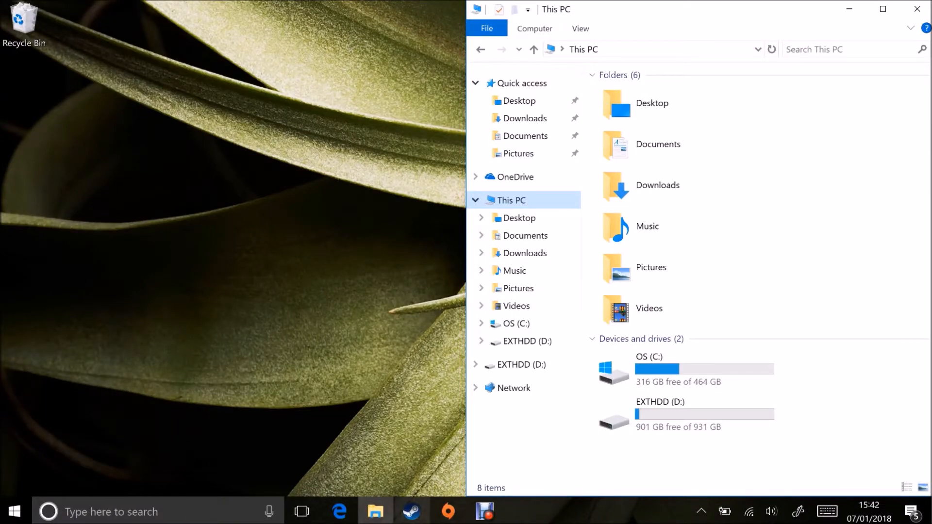
- Bring up the Steam library, then start a second File Explorer window from the taskbar
left_click(410, 512)
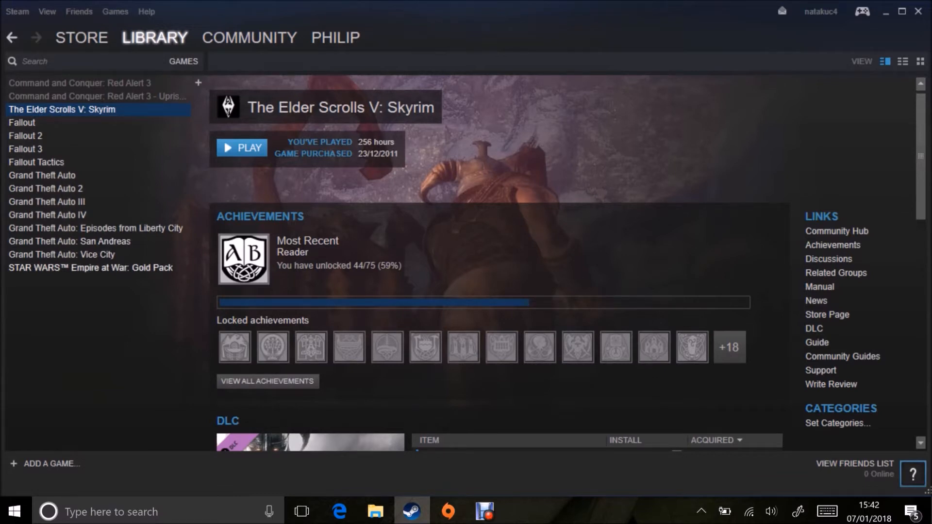
left_click(373, 512)
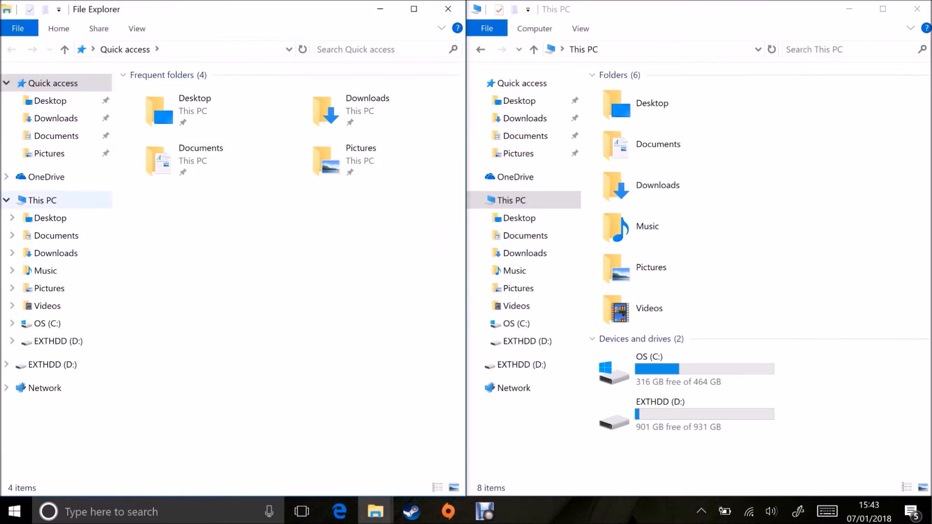
- Navigate to C:\Program Files (x86)\Steam\steamapps, select common and reveal the full path
left_click(42, 200)
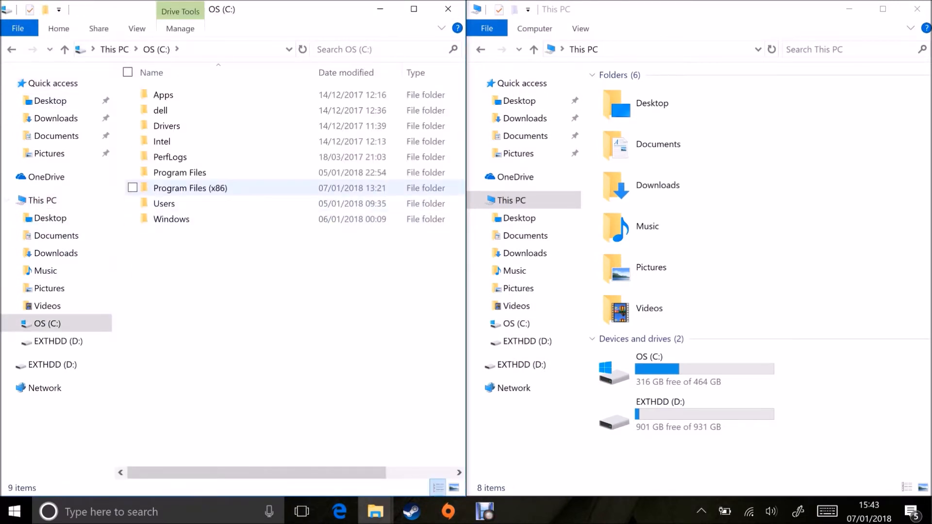
double_click(189, 187)
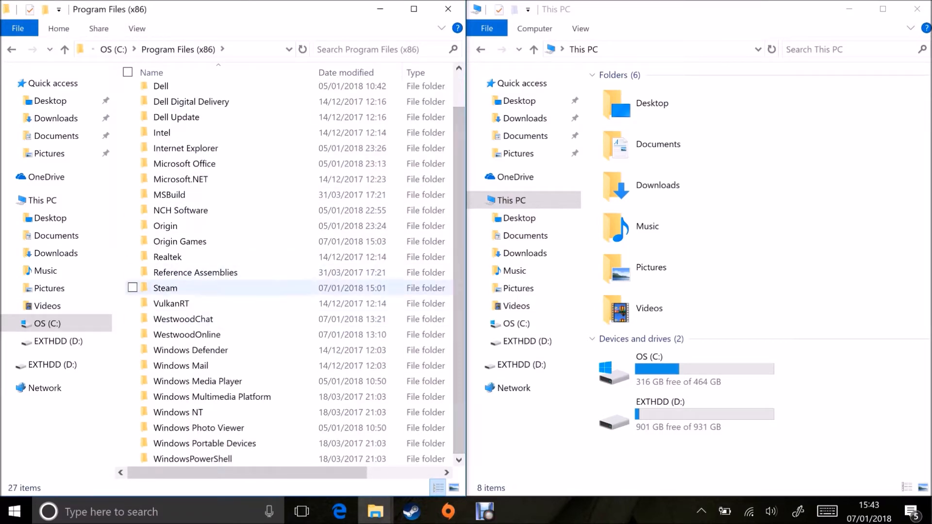
double_click(165, 287)
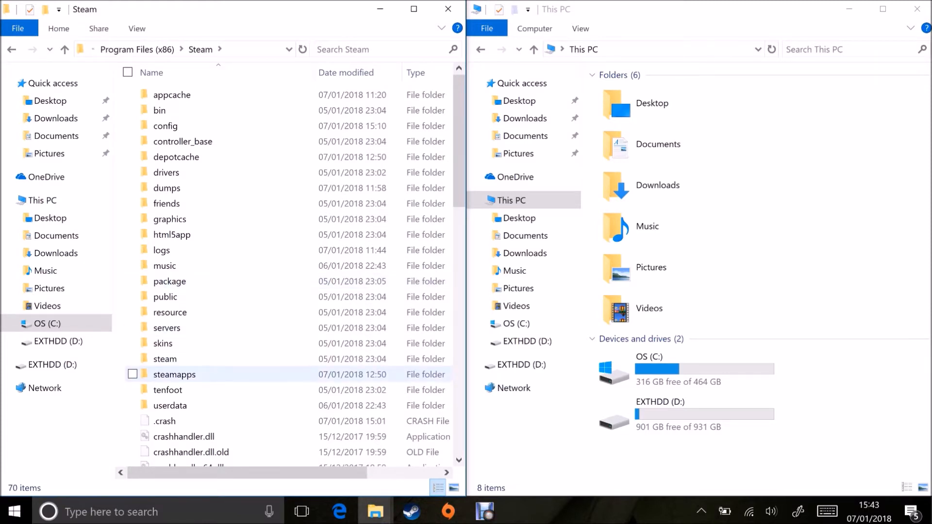
double_click(173, 375)
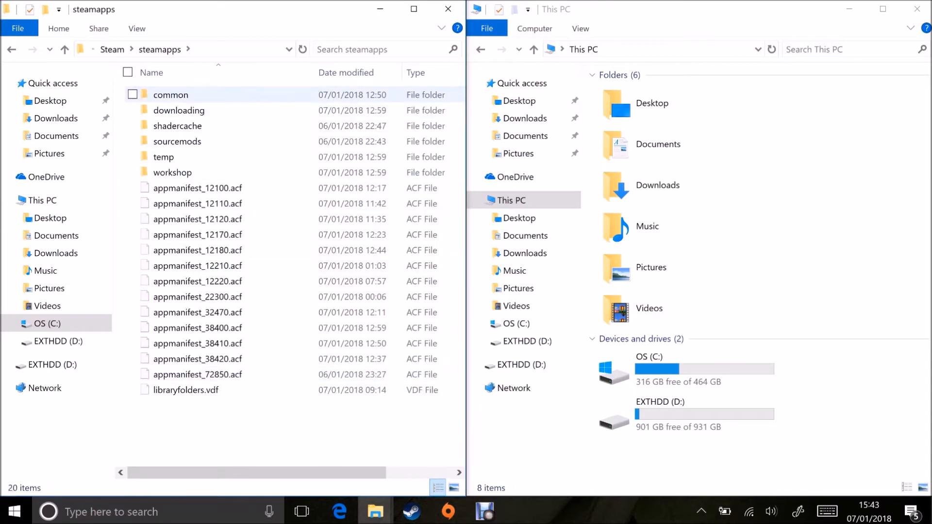
double_click(170, 94)
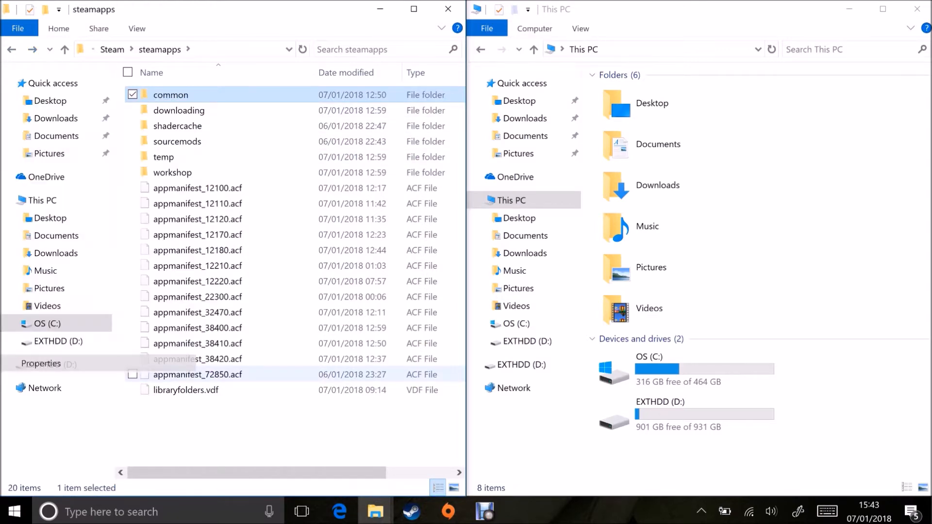
left_click(41, 363)
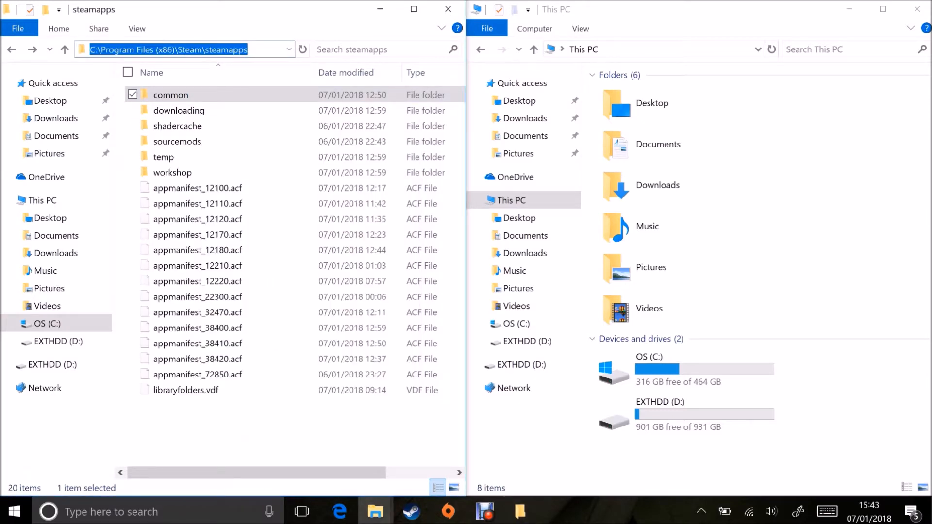
- Create a new text document named Steam Instructions on the EXTHDD (D:) drive
left_click(683, 414)
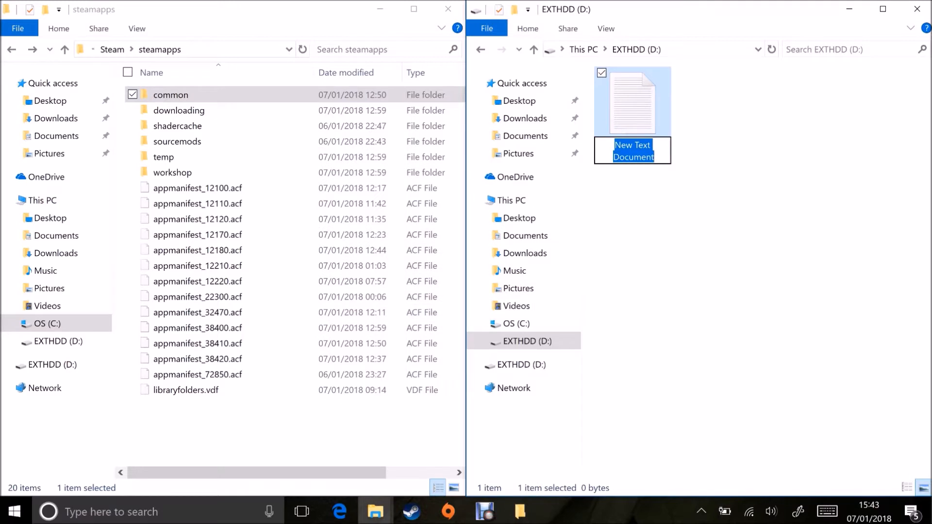
type("Ste")
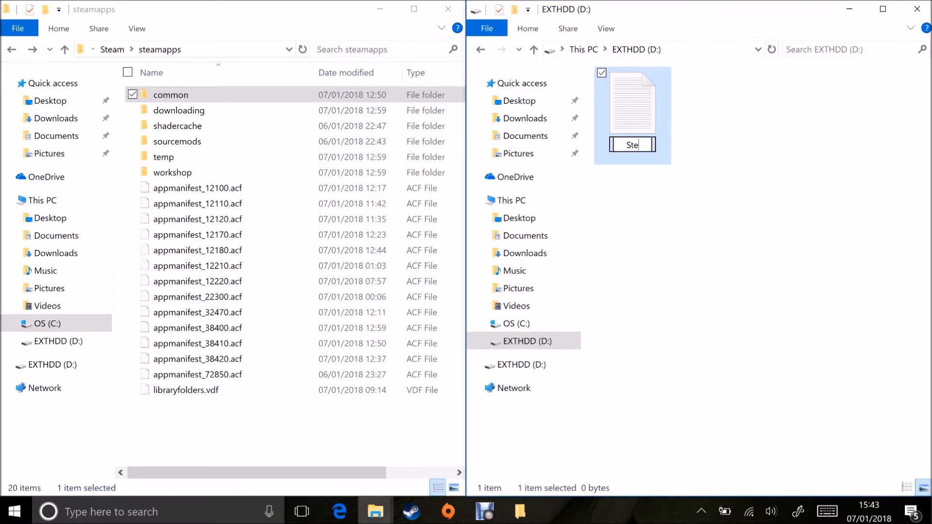
key("enter")
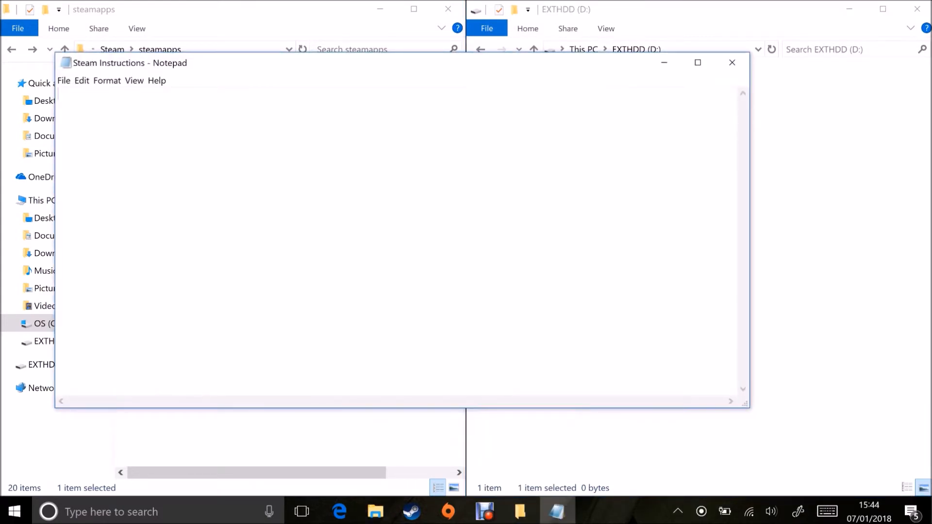
- Write the 'Copy to' instructions into the note, save it and close Notepad
type("Copy to")
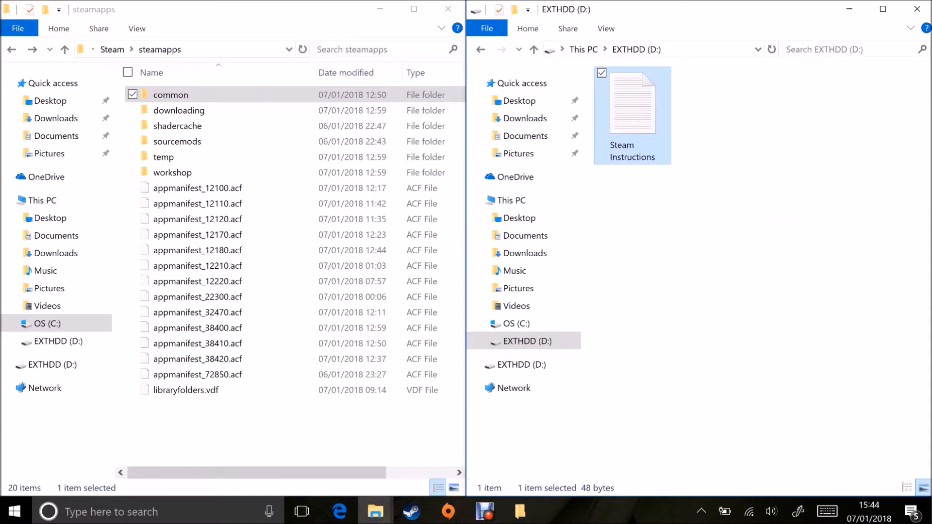
- Copy the common folder from steamapps onto EXTHDD (D:) beside Steam Instructions
left_click_drag(170, 94, 716, 113)
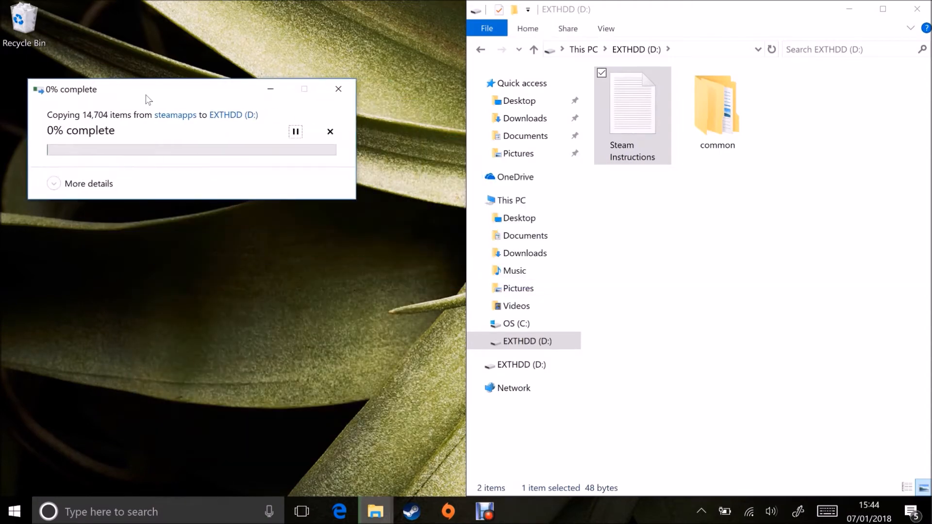
left_click(88, 183)
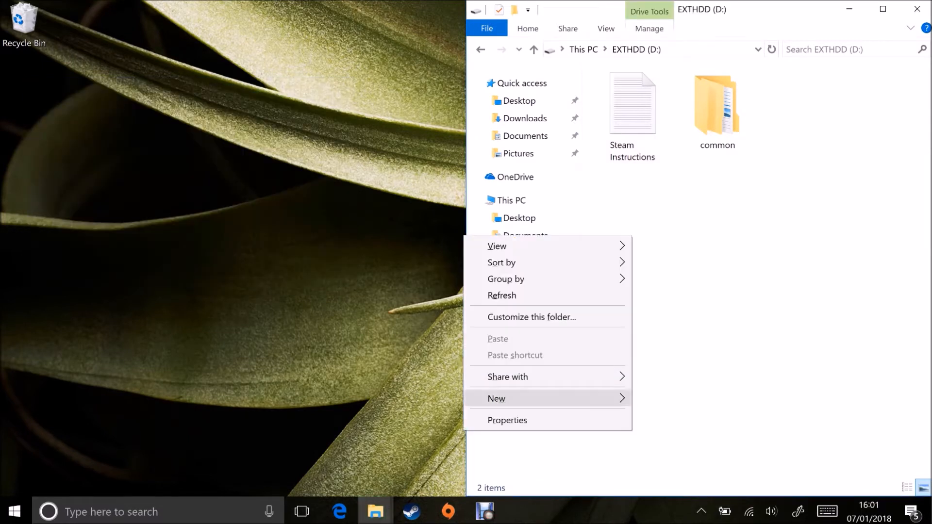
- Create a new folder on EXTHDD (D:) and name it starting with 'Ste'
left_click(496, 398)
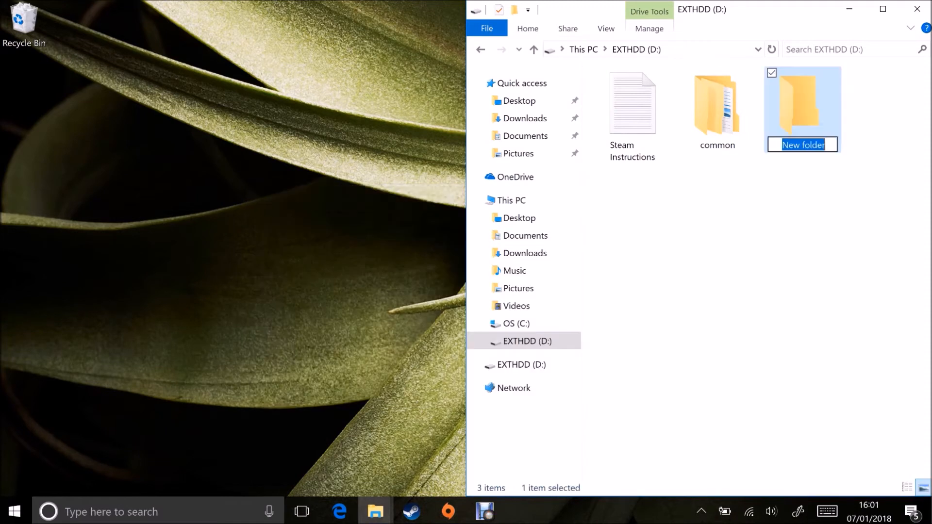
type("Ste")
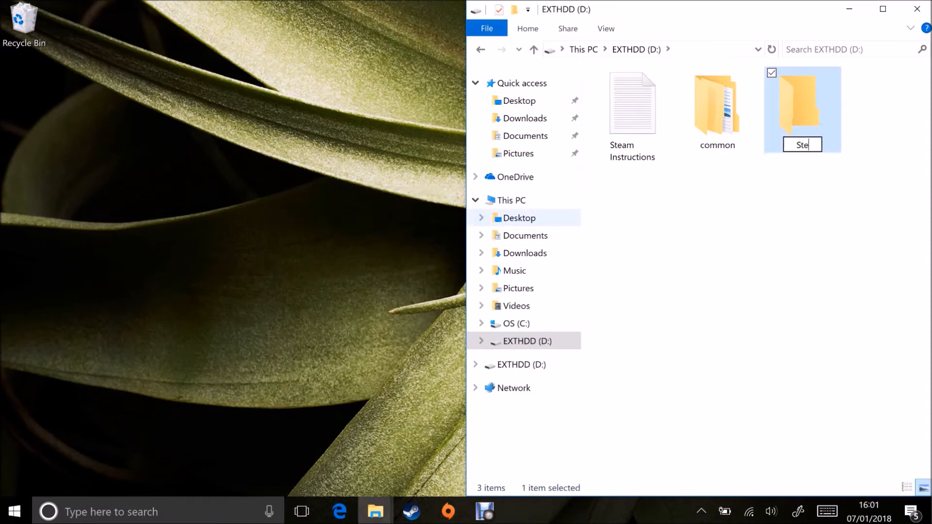
key("Enter")
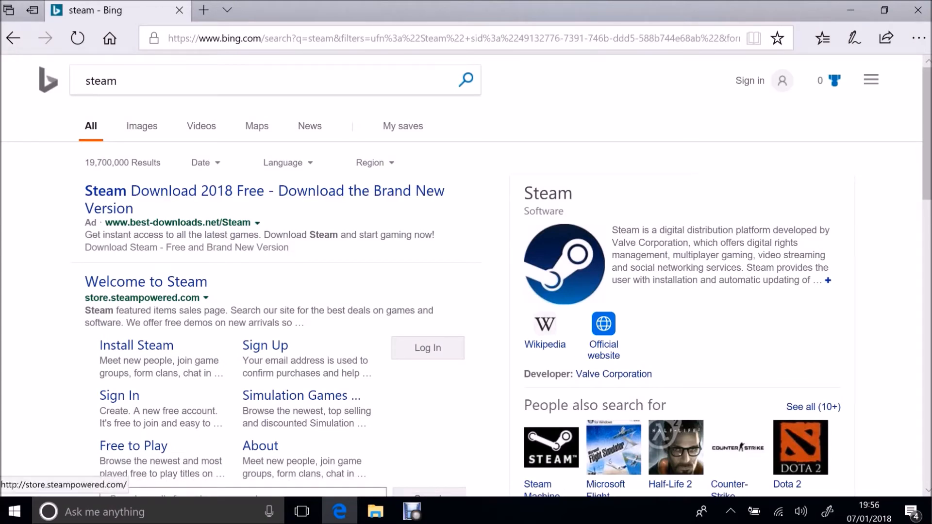
- Download SteamSetup.exe from store.steampowered.com, run it and dismiss the notification
left_click(136, 346)
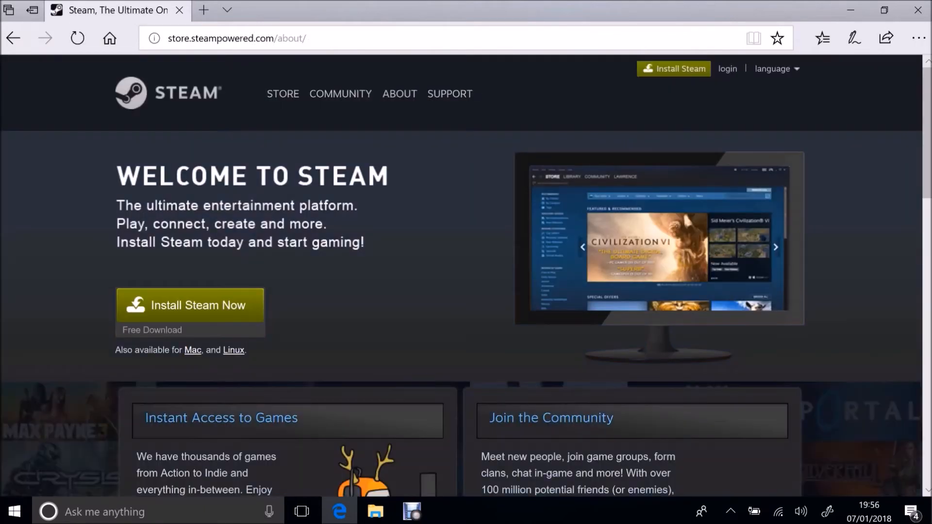
left_click(189, 305)
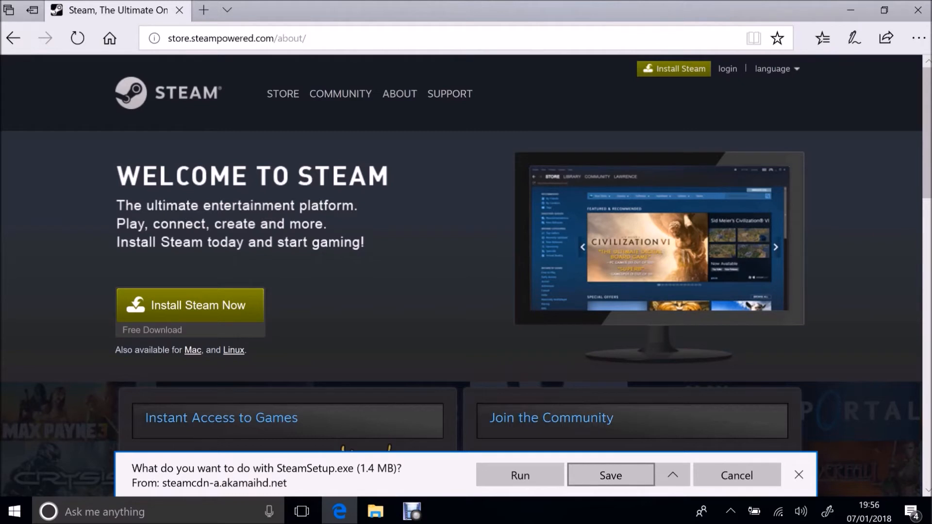
left_click(609, 474)
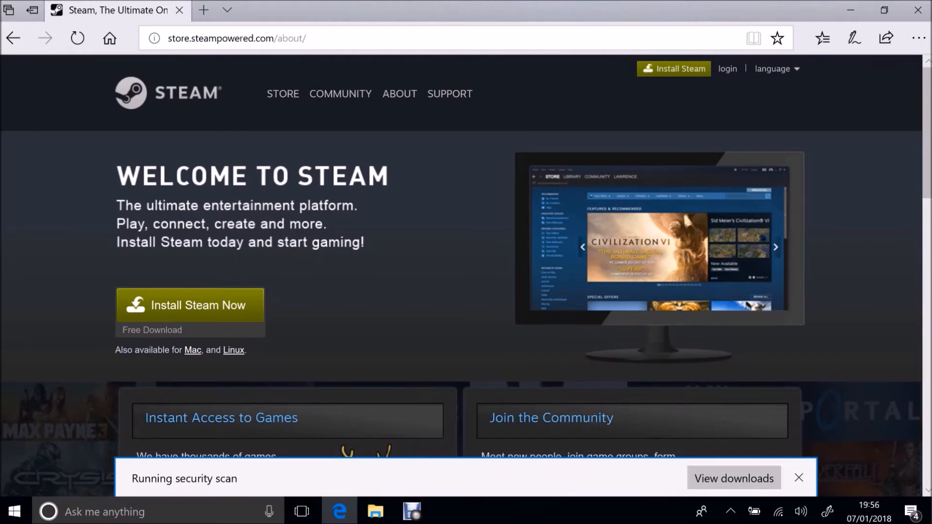
left_click(798, 478)
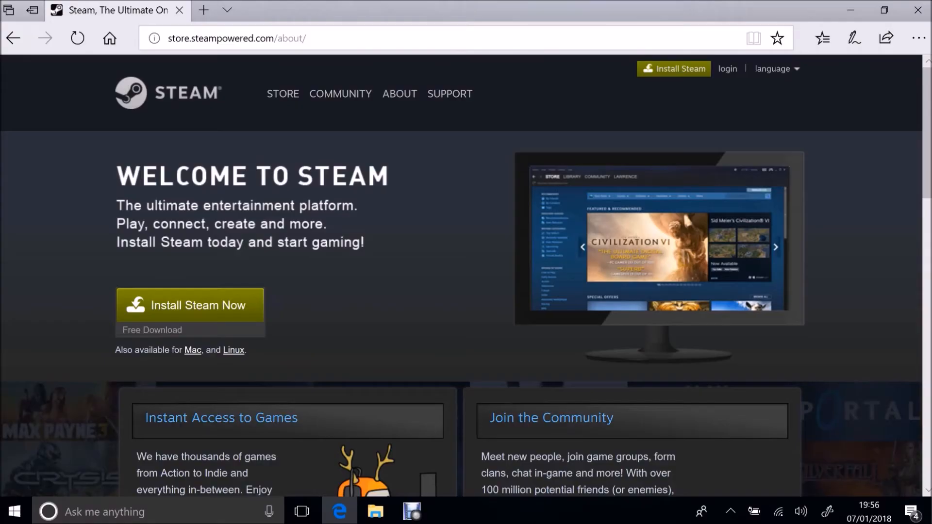
- Complete Steam Setup in English to the default C:\Program Files (x86)\Steam folder and finish
left_click(190, 304)
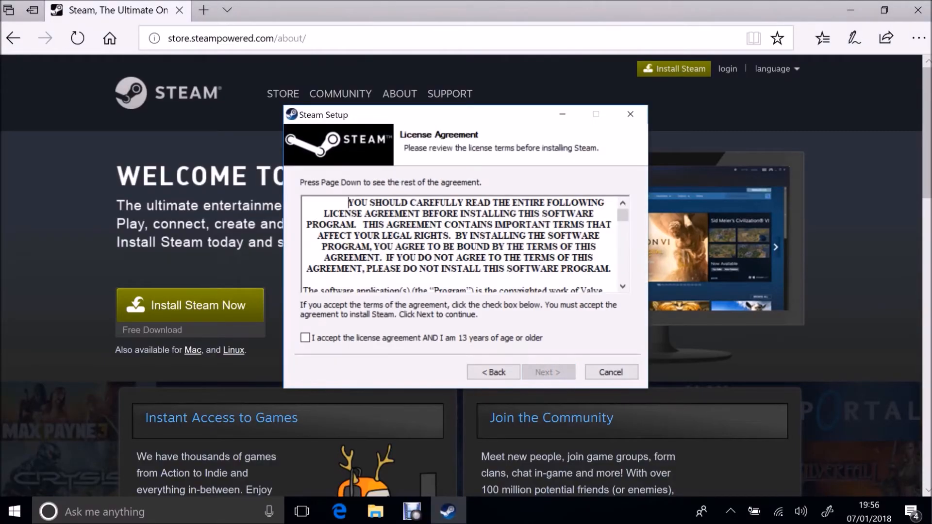
left_click(493, 372)
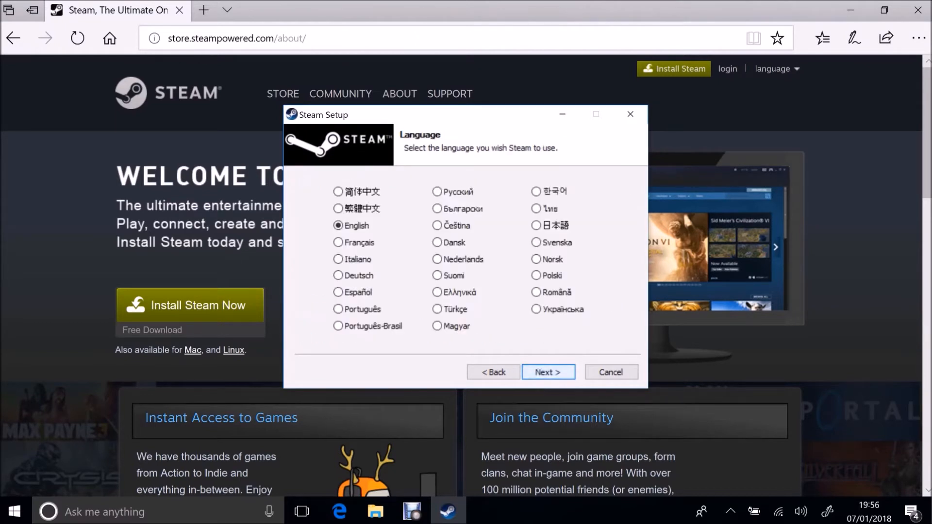
left_click(546, 371)
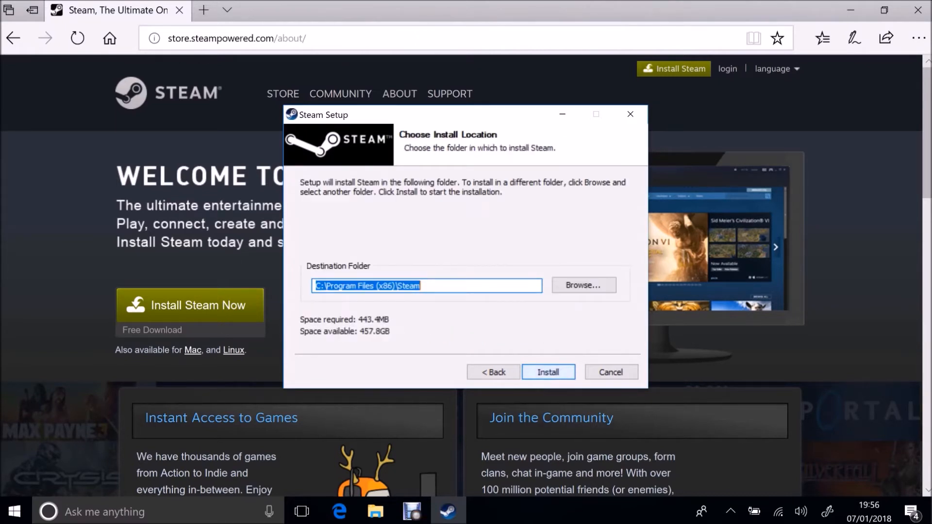
left_click(547, 372)
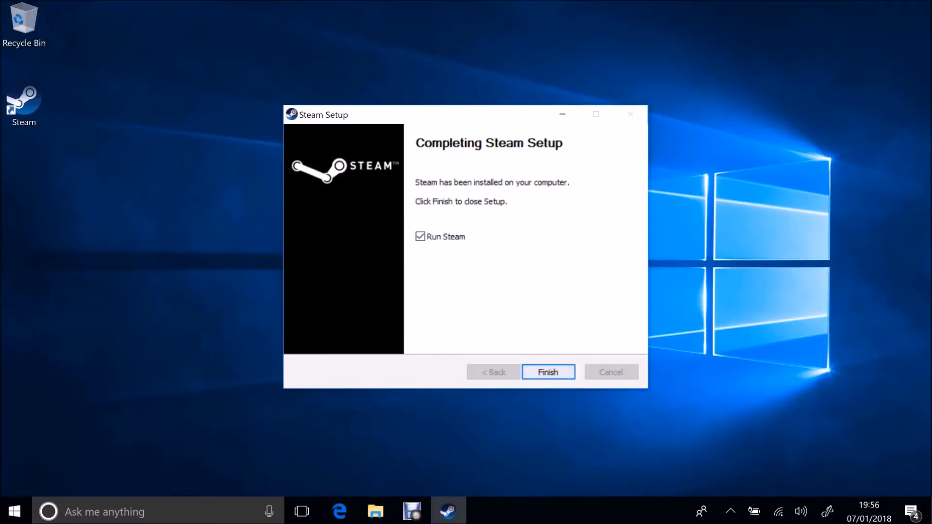
left_click(546, 372)
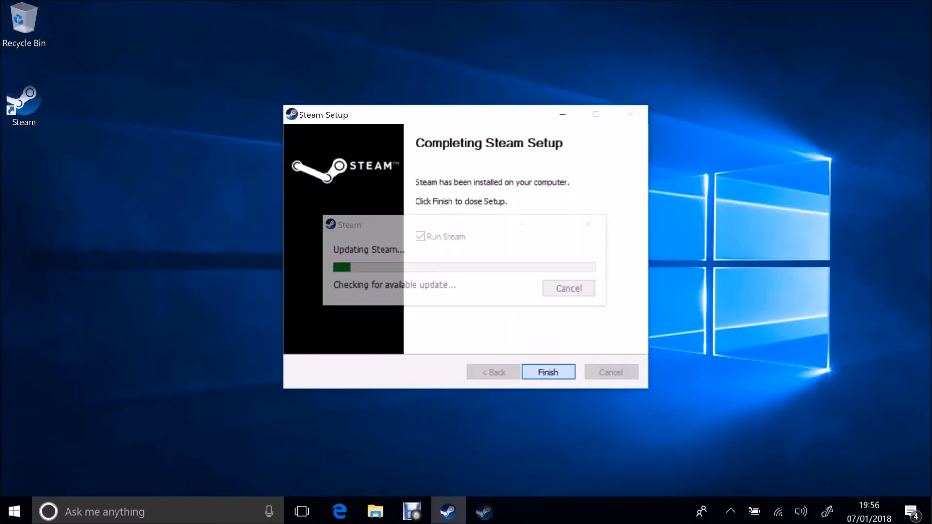
left_click(548, 371)
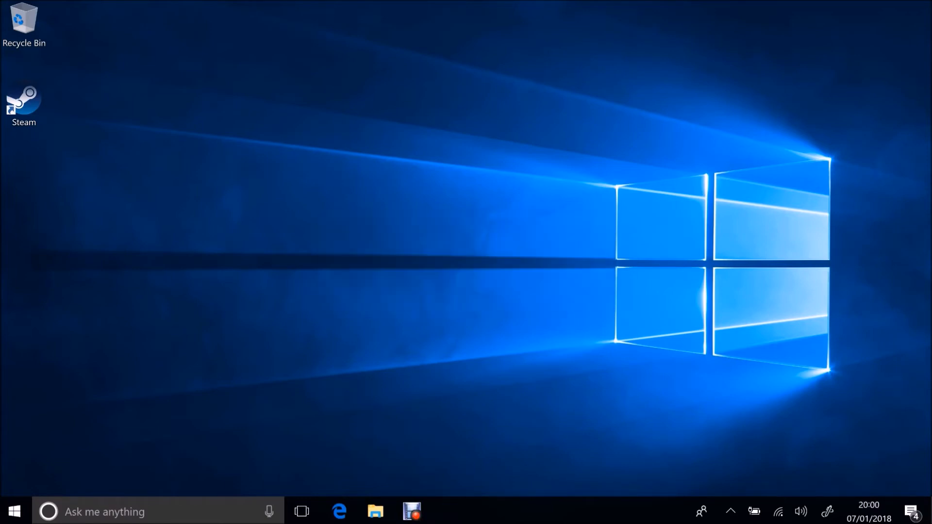
- Launch Steam, authorize this computer with the Steam Guard code and select Skyrim in the library
double_click(24, 101)
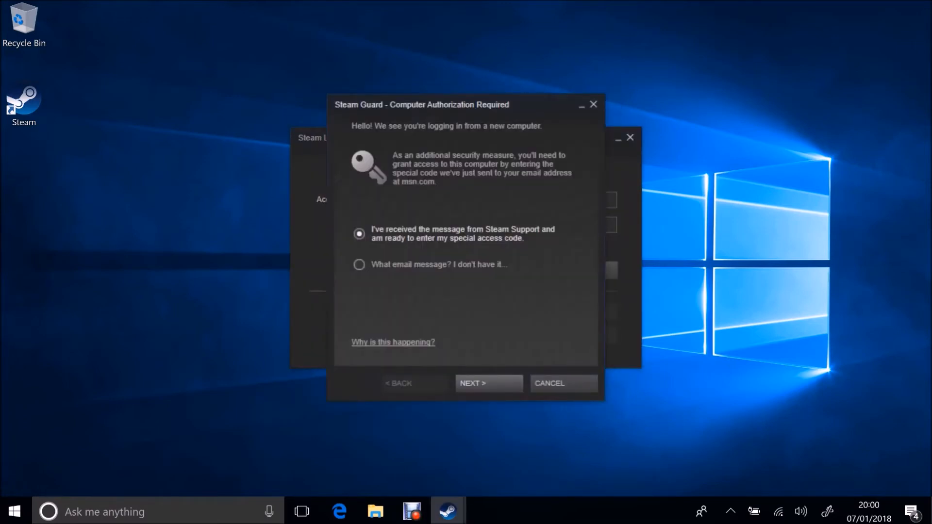
left_click(488, 383)
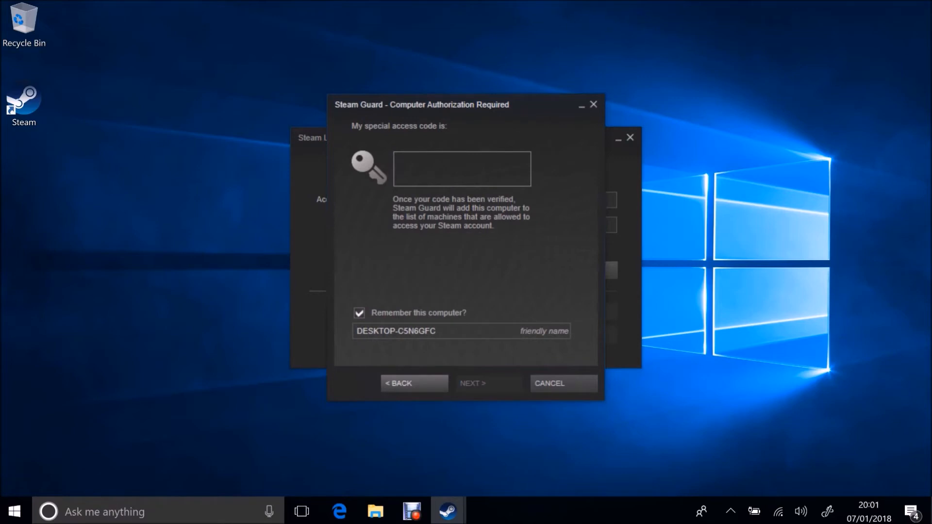
type("G3")
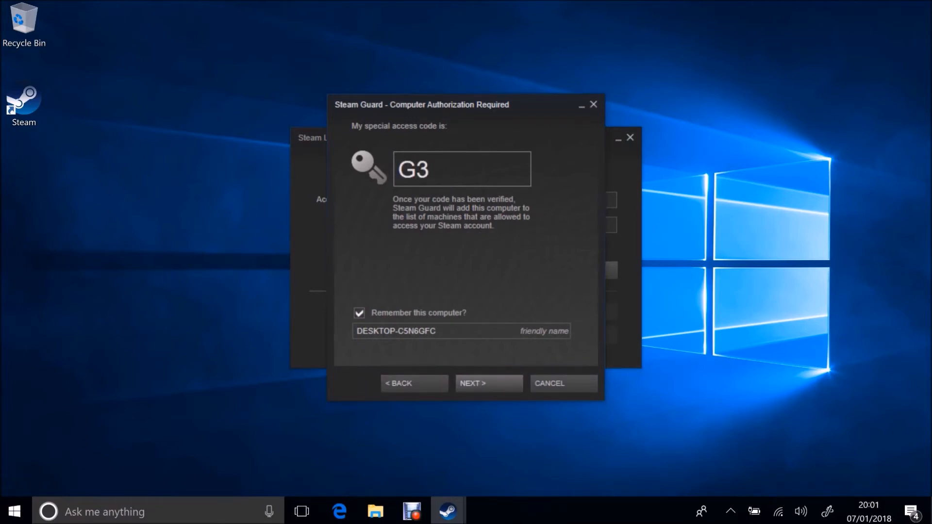
type("NKK")
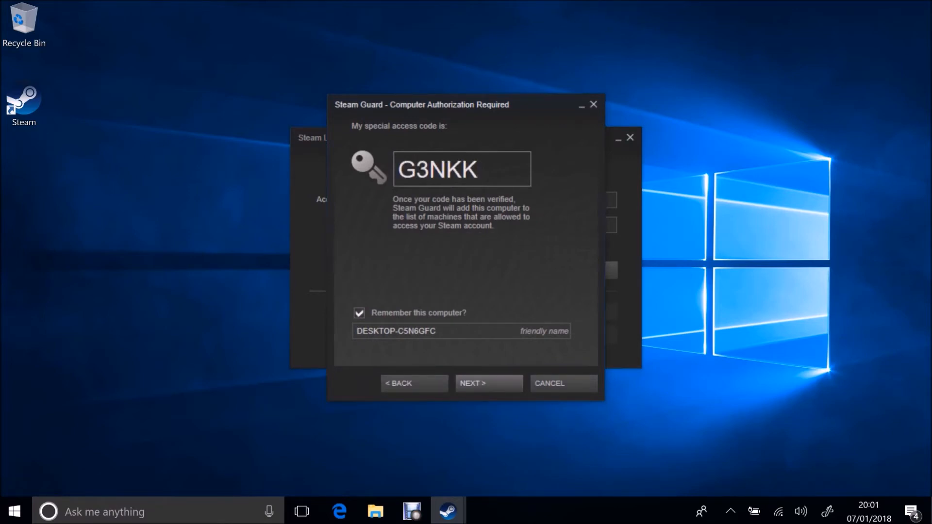
left_click(486, 383)
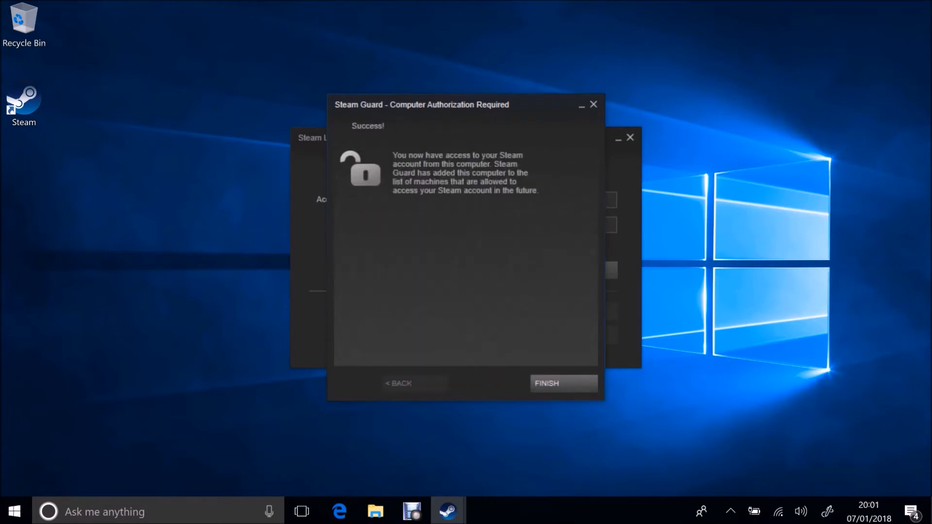
left_click(544, 383)
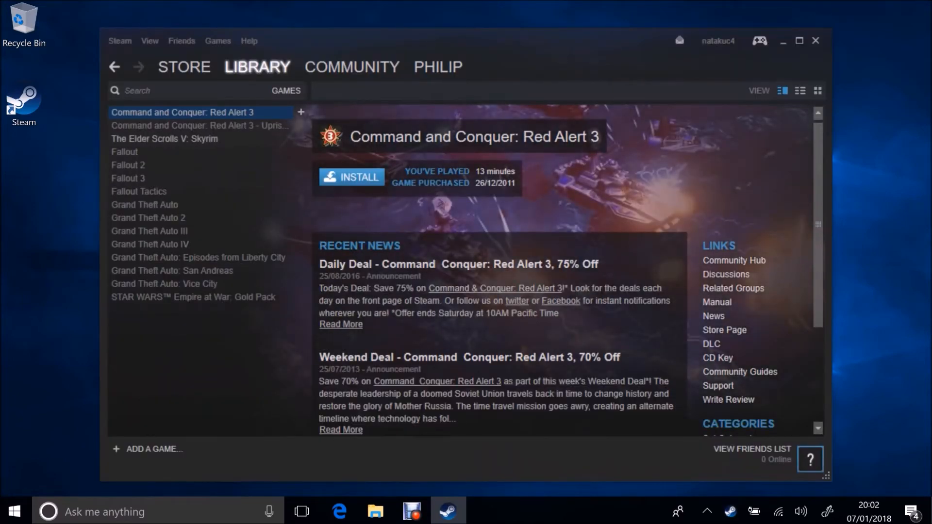
left_click(164, 139)
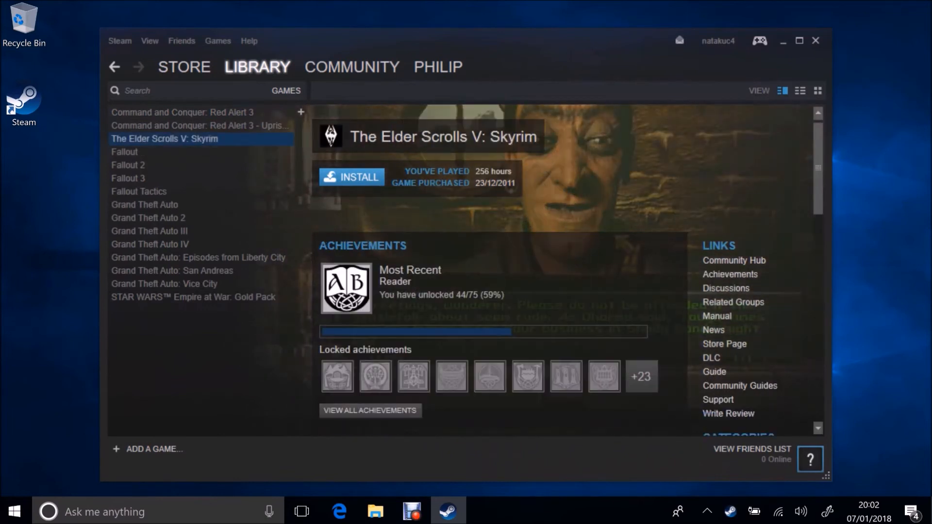
- Install The Elder Scrolls V: Skyrim with default shortcut options so its download begins
left_click(350, 176)
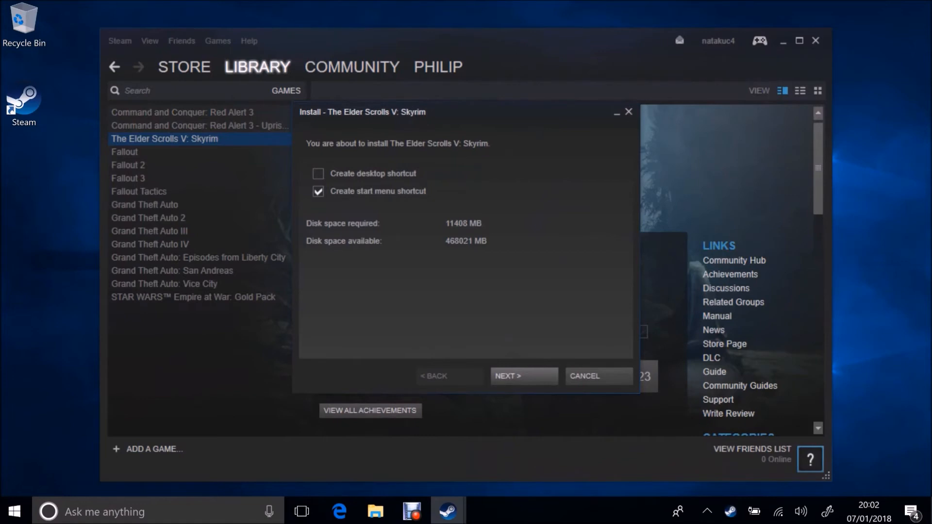
left_click(523, 376)
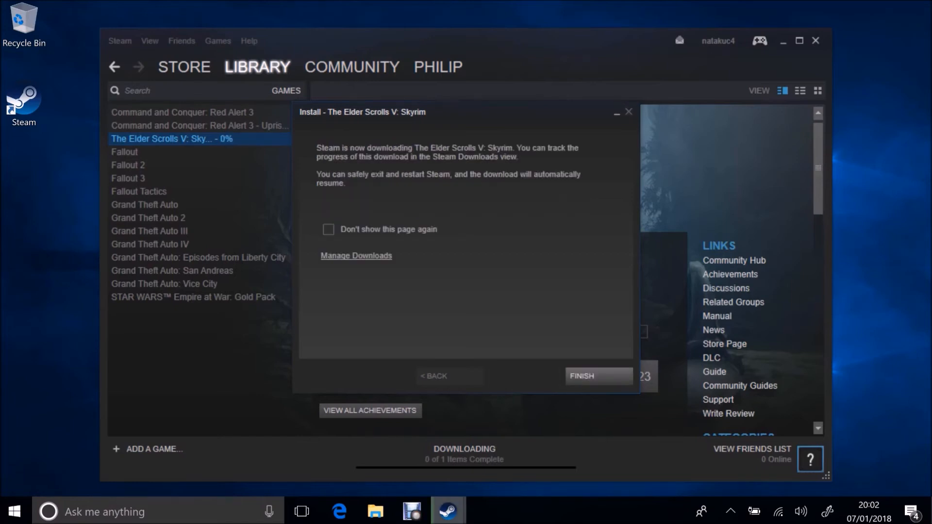
left_click(596, 376)
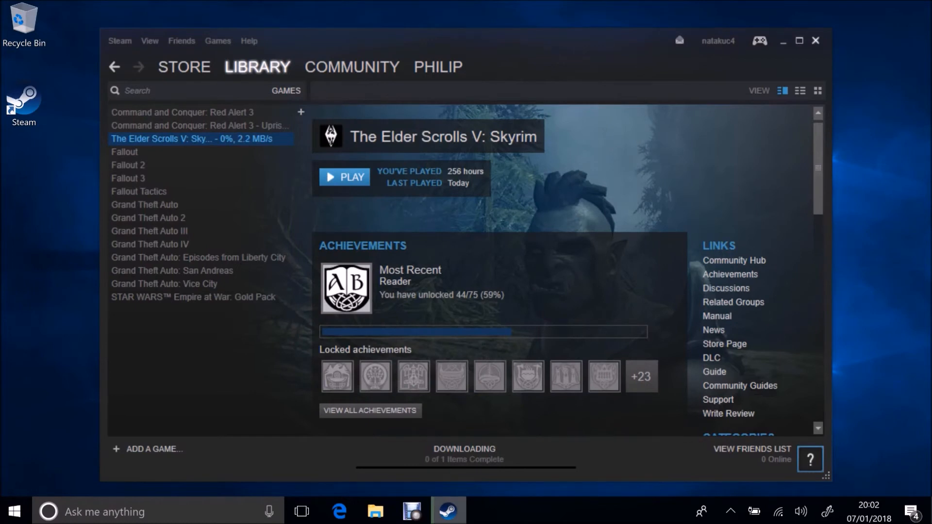
- Exit Steam completely from its tray icon menu and bring up a File Explorer window
left_click(730, 512)
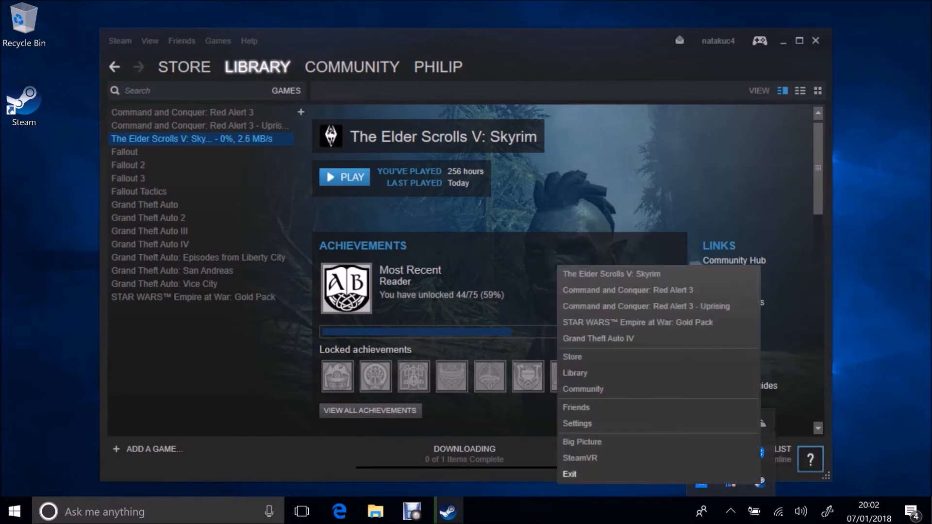
left_click(568, 473)
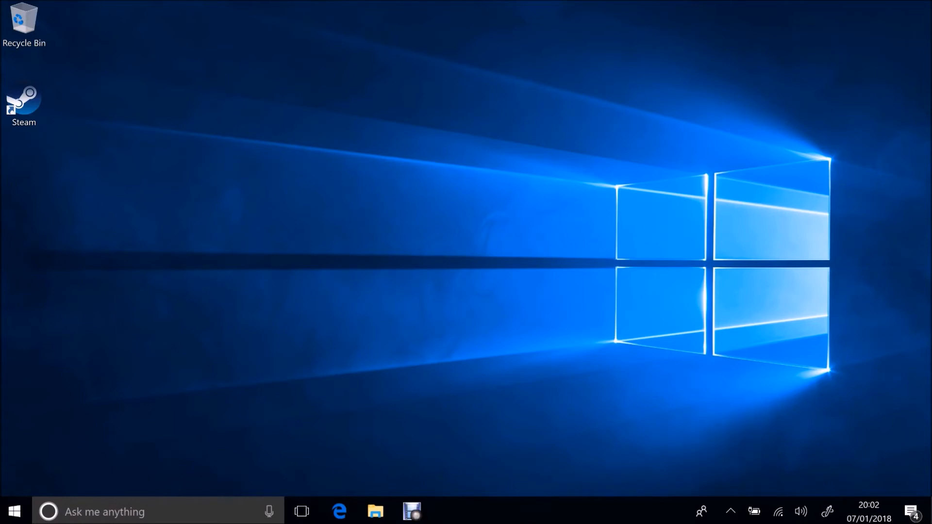
left_click(374, 511)
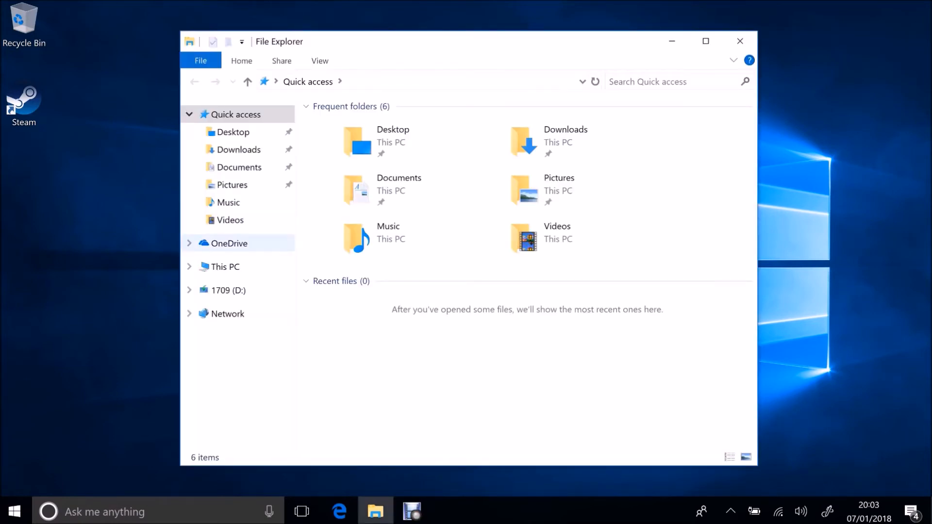
- Navigate This PC > Local Disk (C:) > Program Files (x86) > Steam > steamapps and into common
left_click(224, 266)
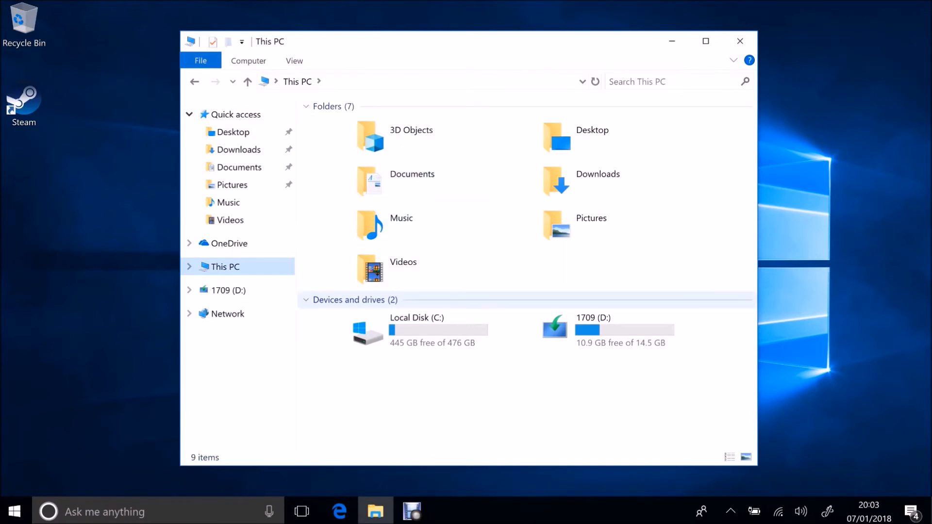
double_click(416, 317)
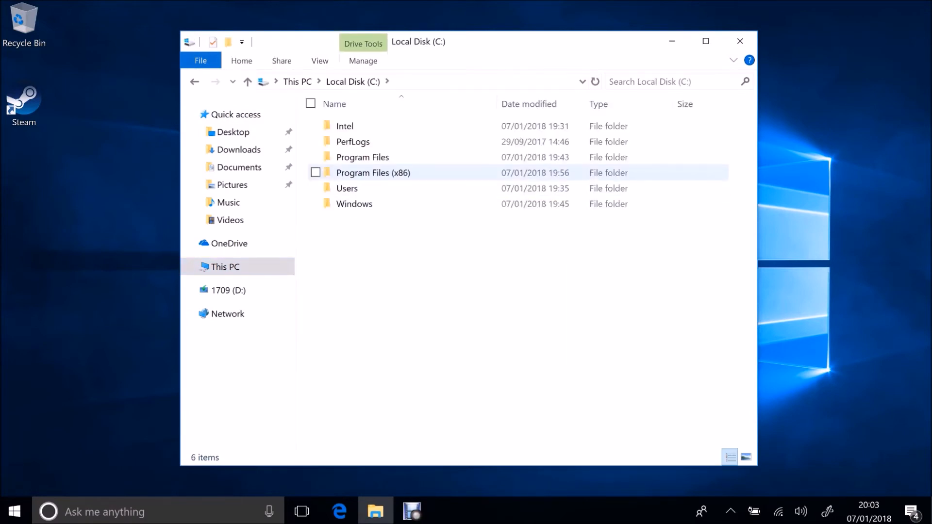
double_click(373, 173)
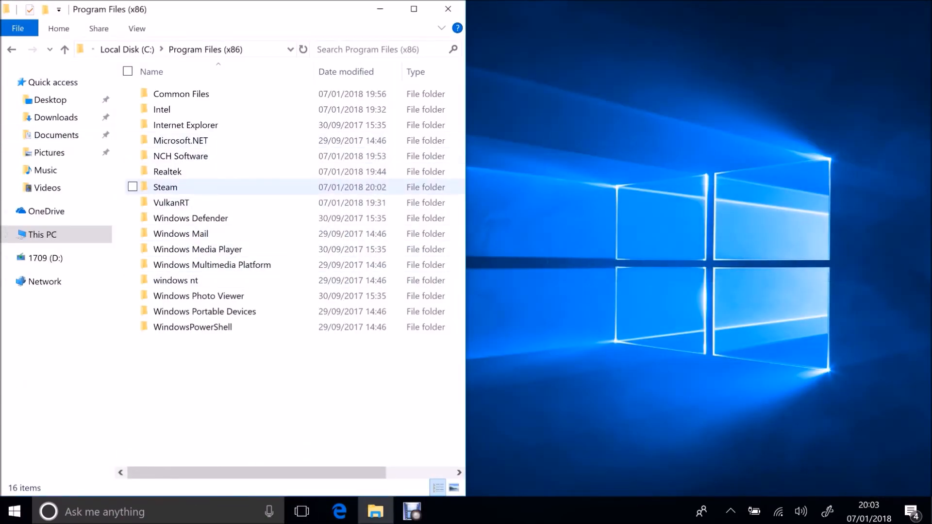
double_click(165, 186)
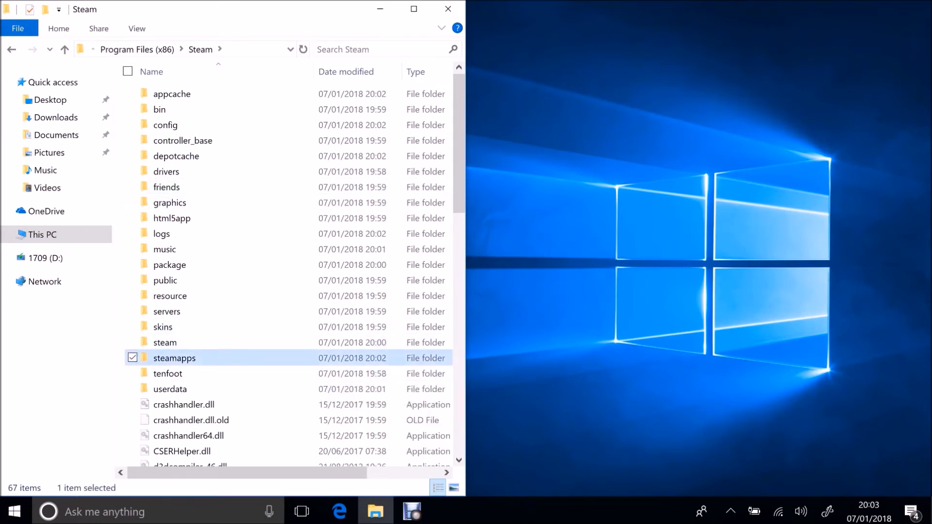
double_click(174, 358)
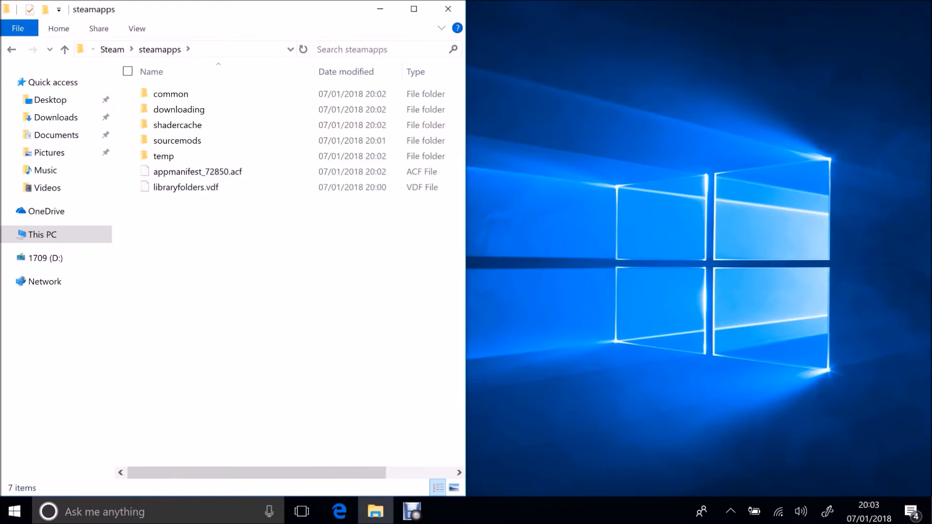
double_click(171, 93)
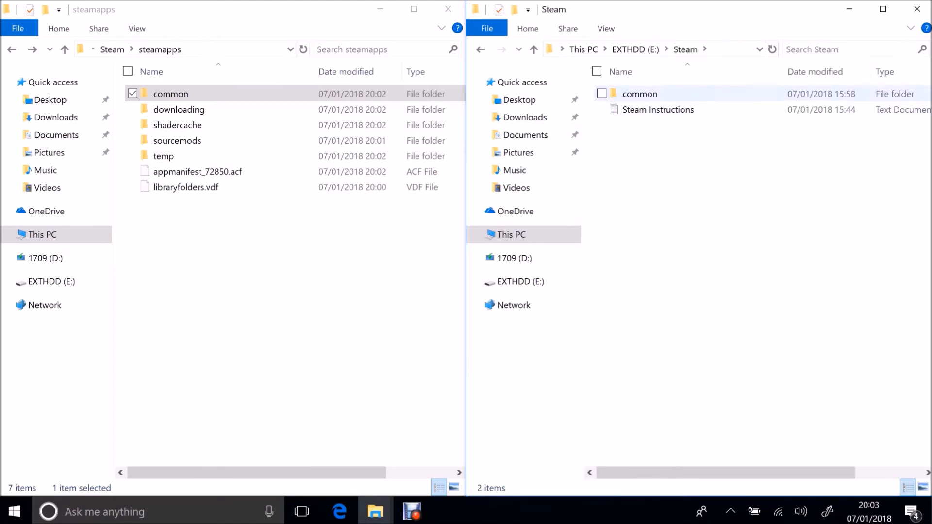
- Check the install path in the Steam Instructions text file, then close it
double_click(658, 110)
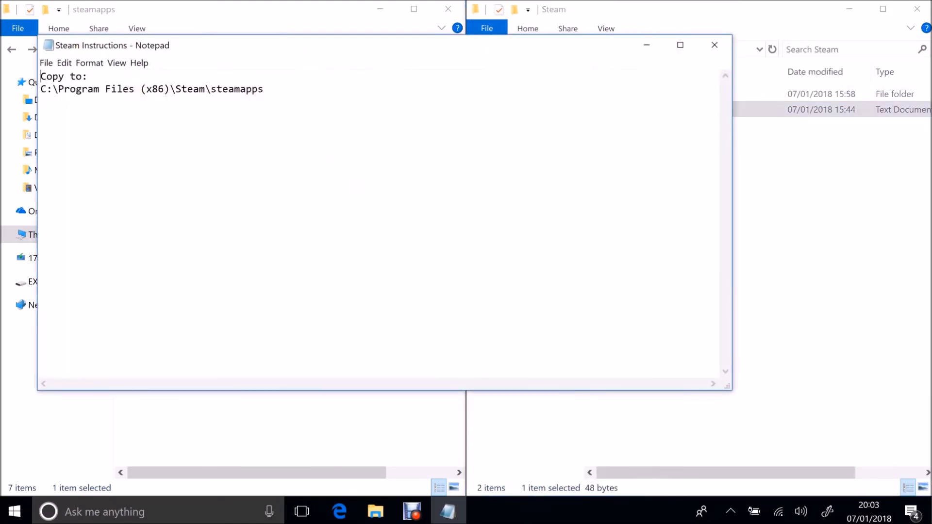
left_click(714, 45)
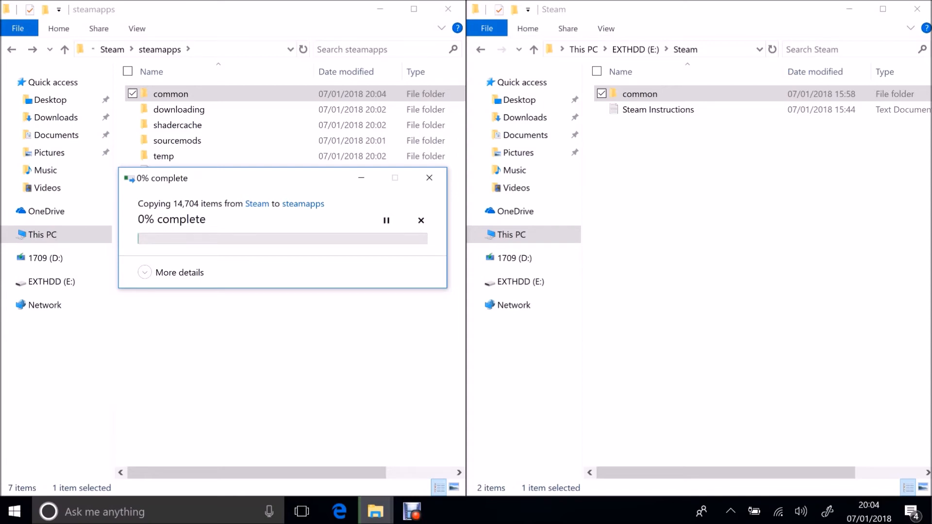
- Let the common folder finish copying into steamapps, then close the folder windows
left_click(178, 272)
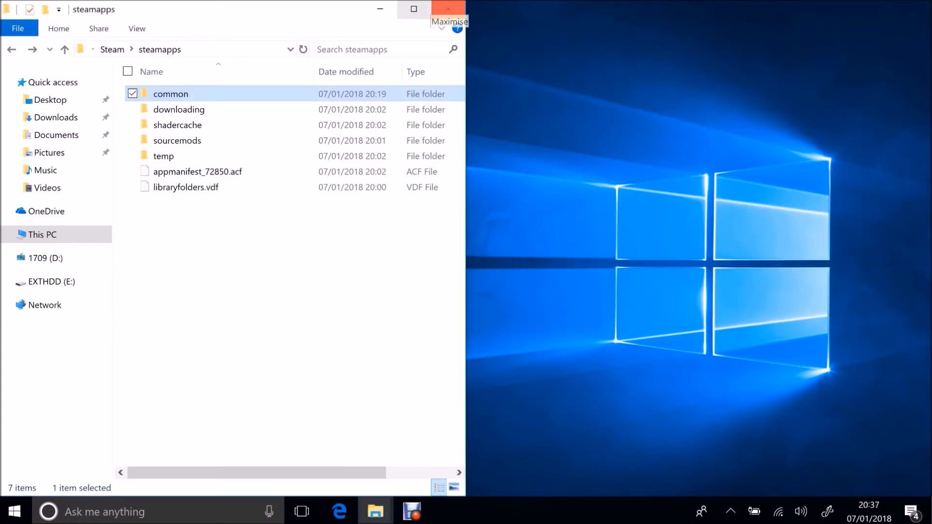
left_click(447, 9)
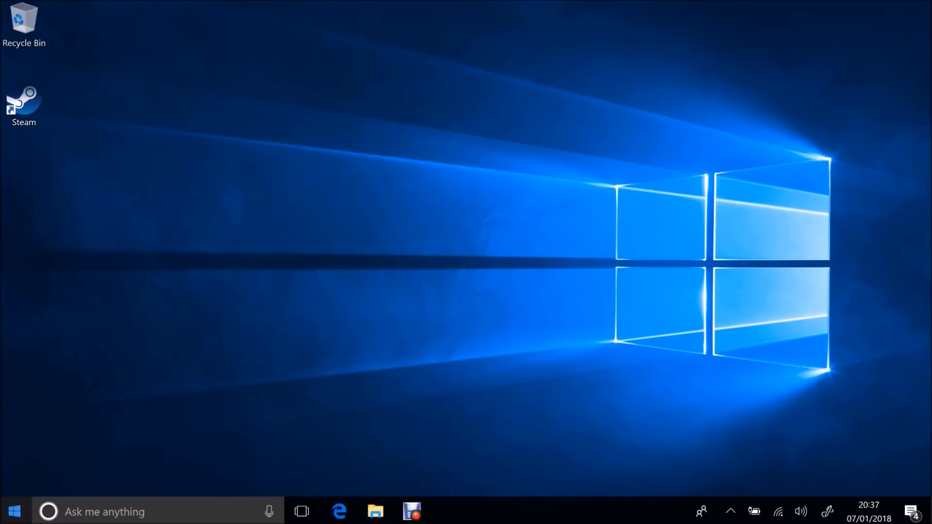
- Relaunch Steam from the desktop shortcut and maximise its window
left_click(23, 101)
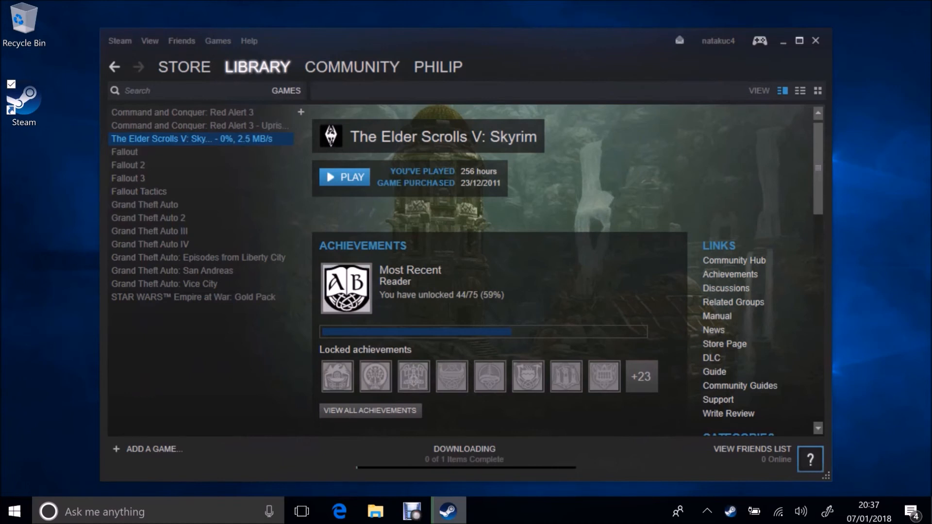
left_click(798, 41)
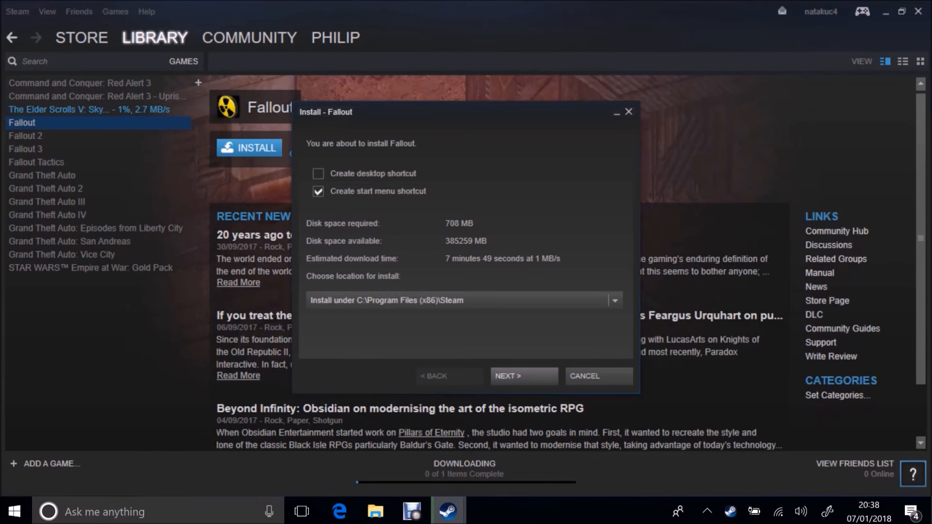
- Queue Fallout and Fallout 2 for install into the Steam folder, each already fully downloaded
left_click(522, 375)
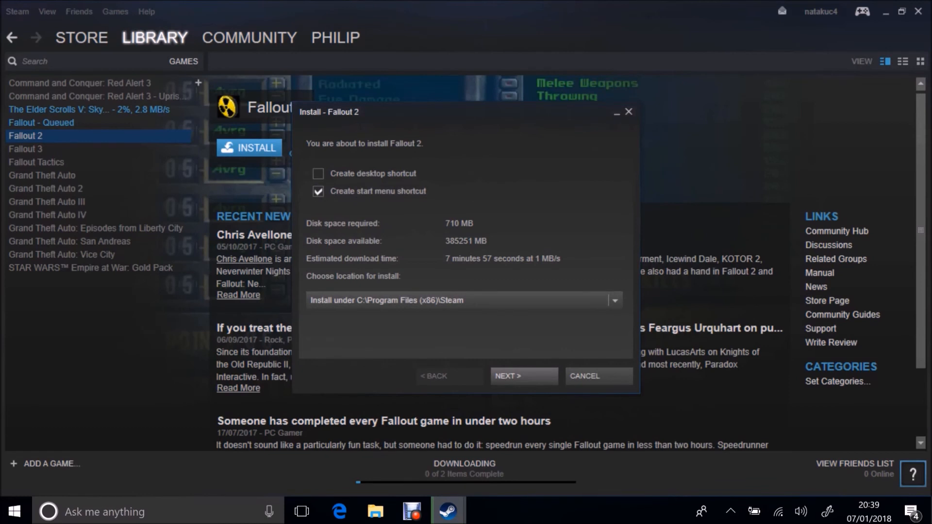
left_click(523, 375)
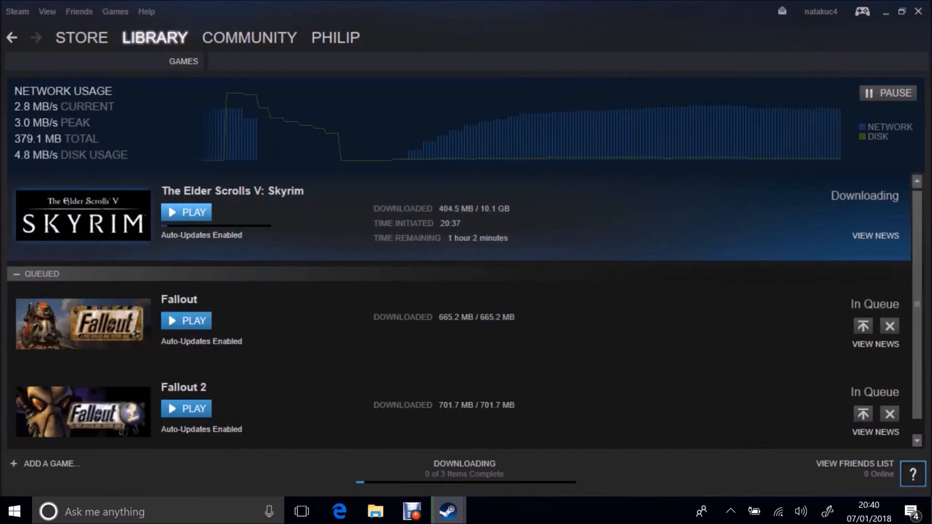
- Dismiss Skyrim's update notice, pause all downloads and remove Skyrim from the download queue
left_click(186, 213)
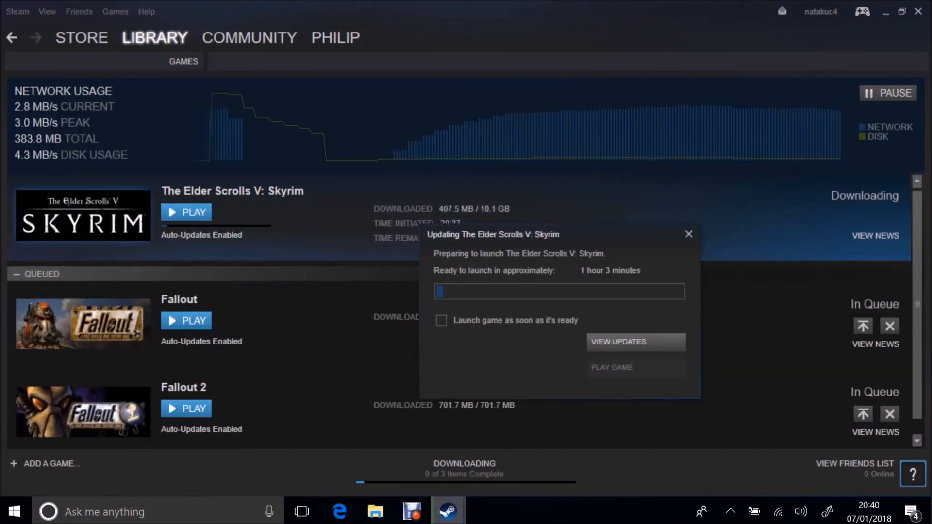
left_click(688, 234)
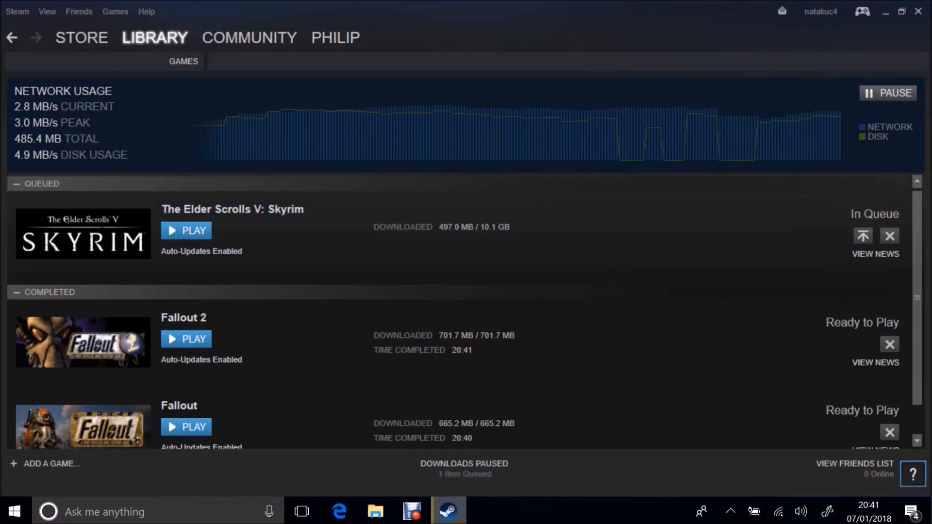
left_click(887, 93)
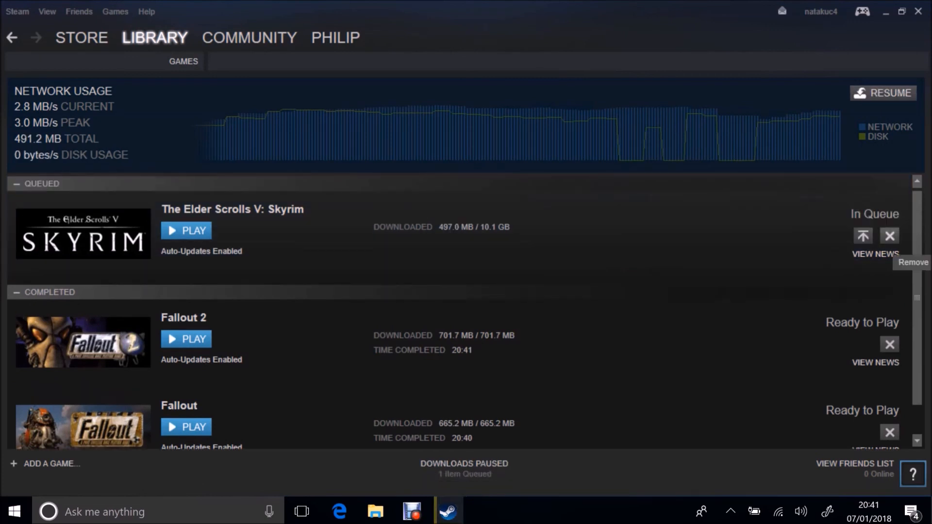
left_click(889, 235)
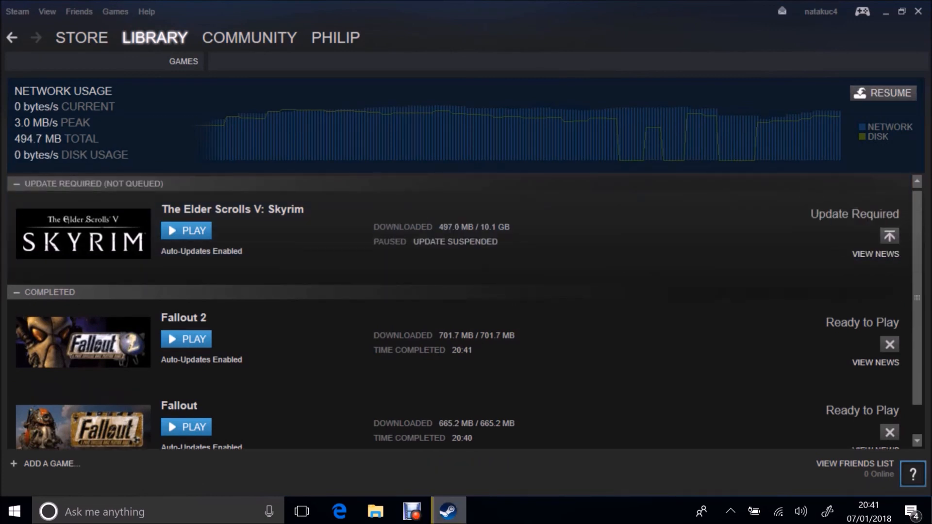
left_click(154, 38)
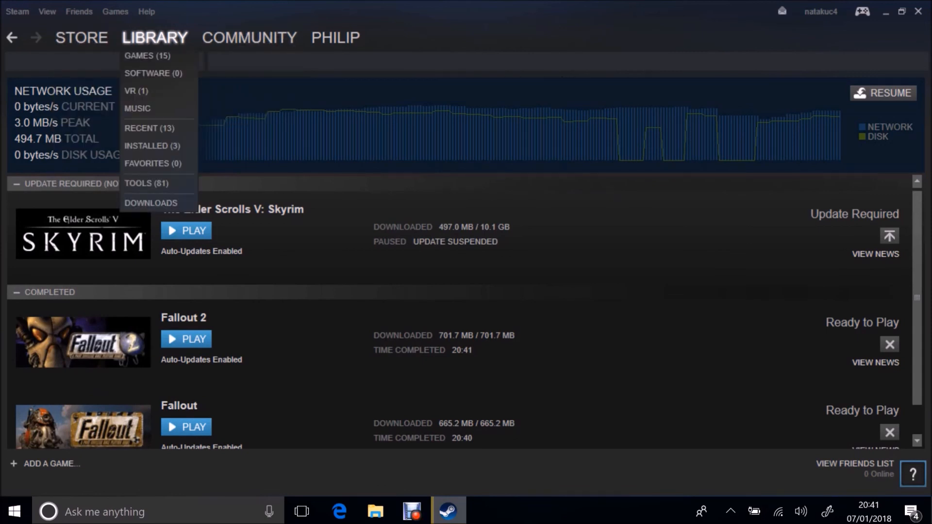
- Install Fallout 3 from the games list into the Steam folder, then select Fallout Tactics
left_click(147, 55)
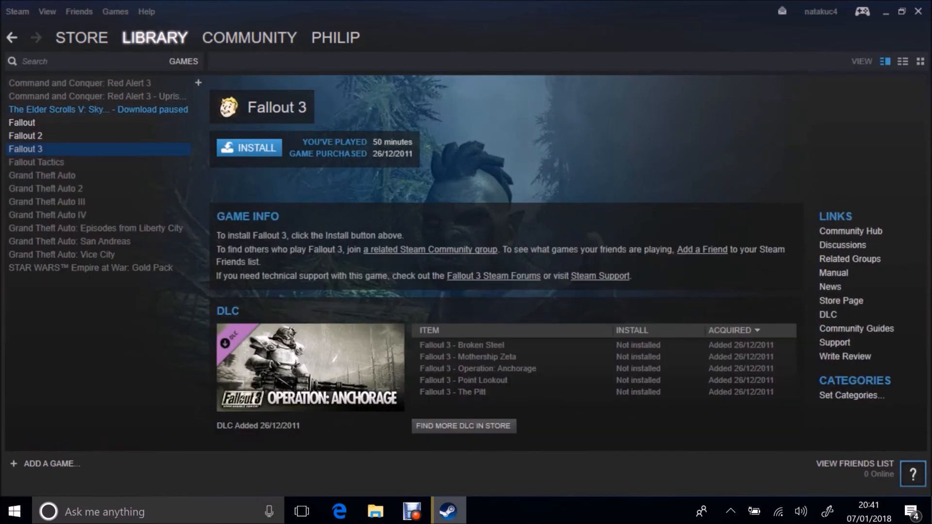
left_click(248, 147)
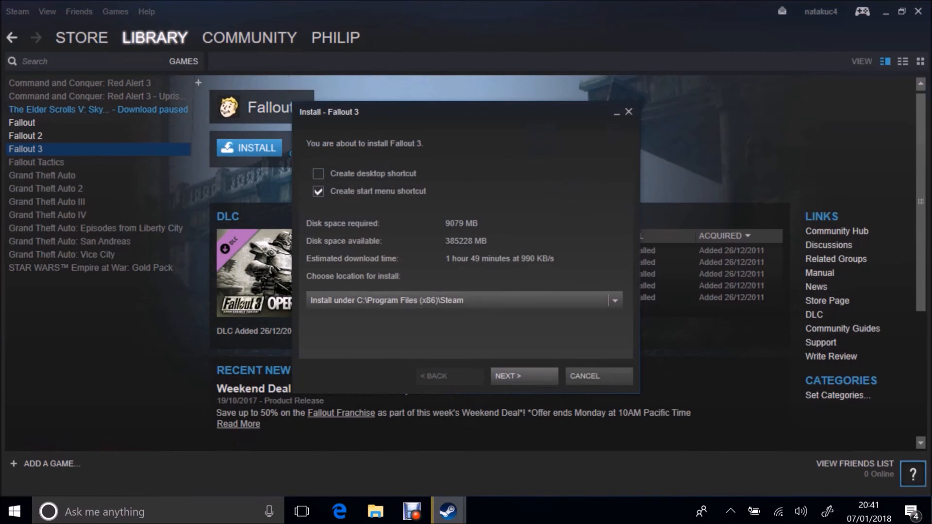
left_click(522, 375)
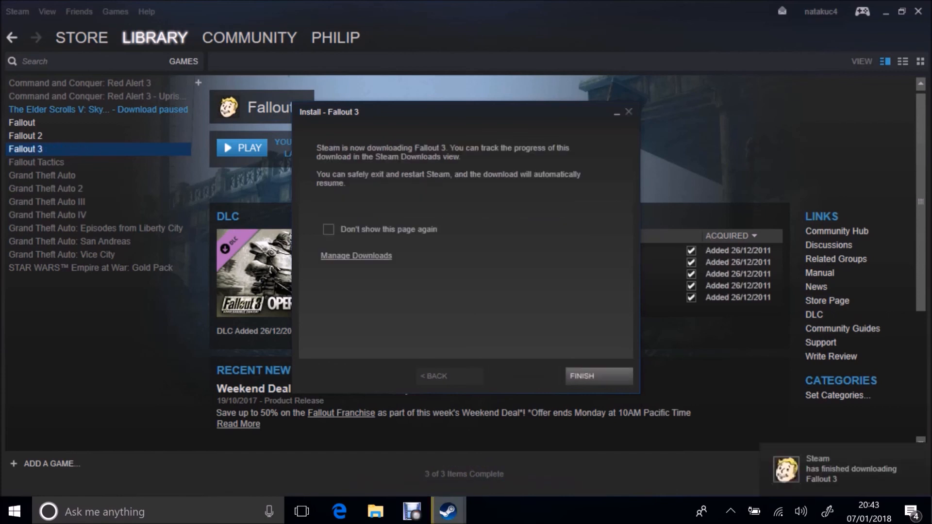
left_click(597, 376)
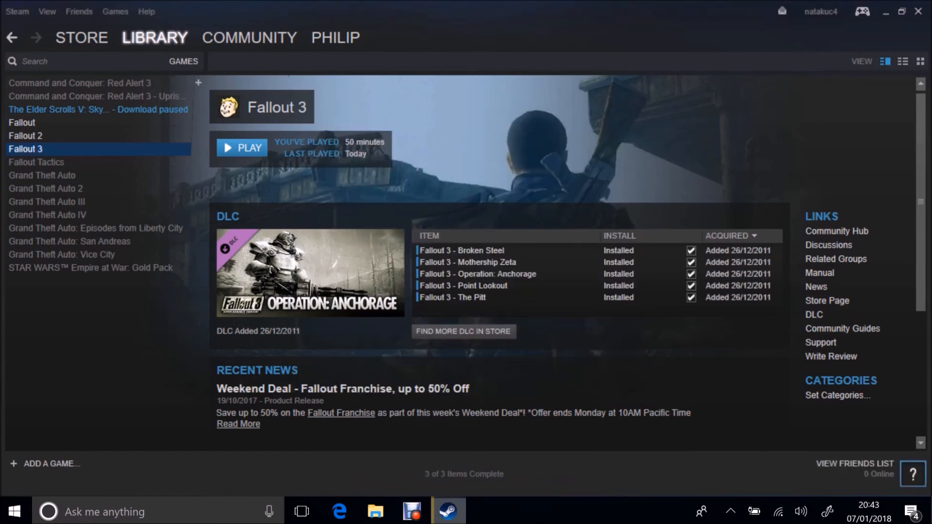
left_click(36, 162)
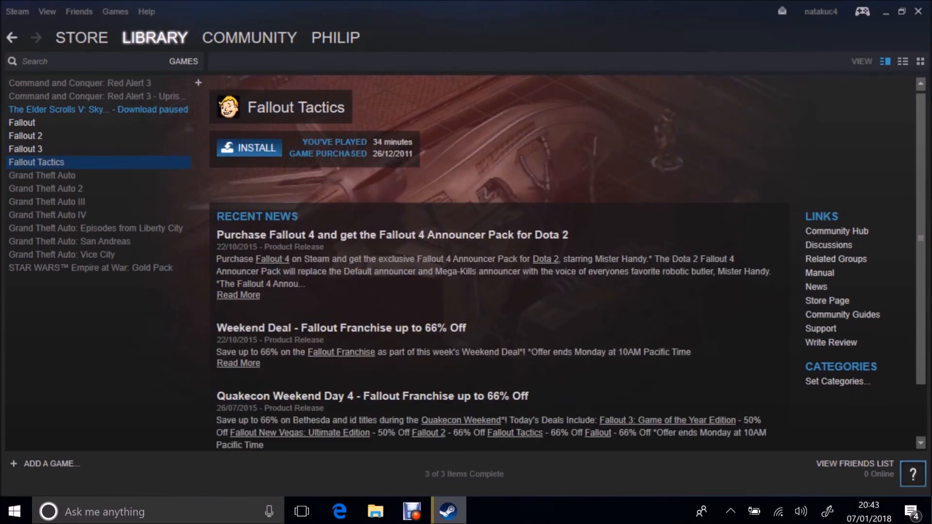
- Install Fallout Tactics, then select STAR WARS Empire at War: Gold Pack in the library
left_click(248, 147)
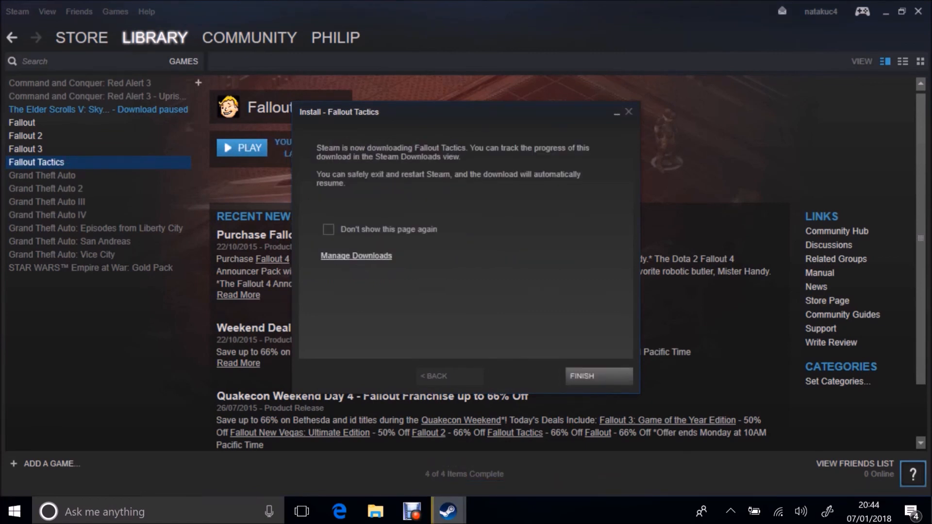
left_click(597, 375)
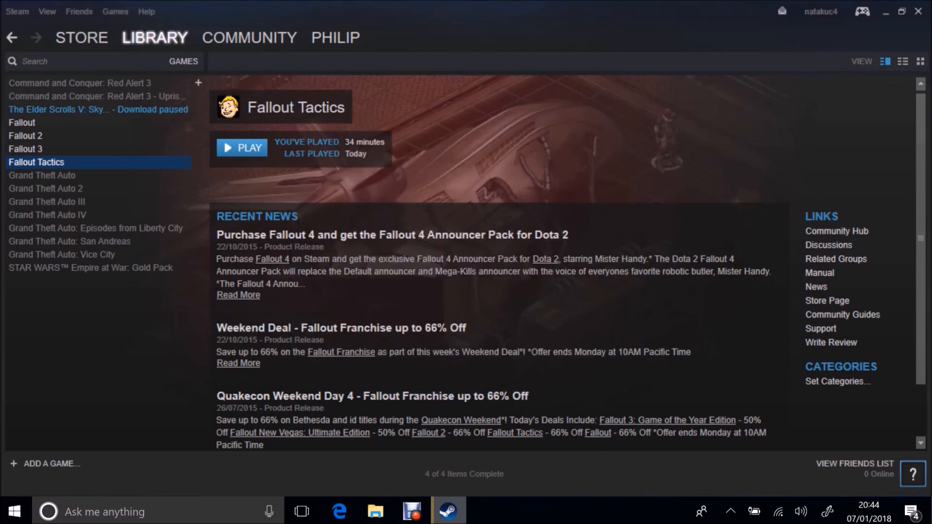
left_click(92, 268)
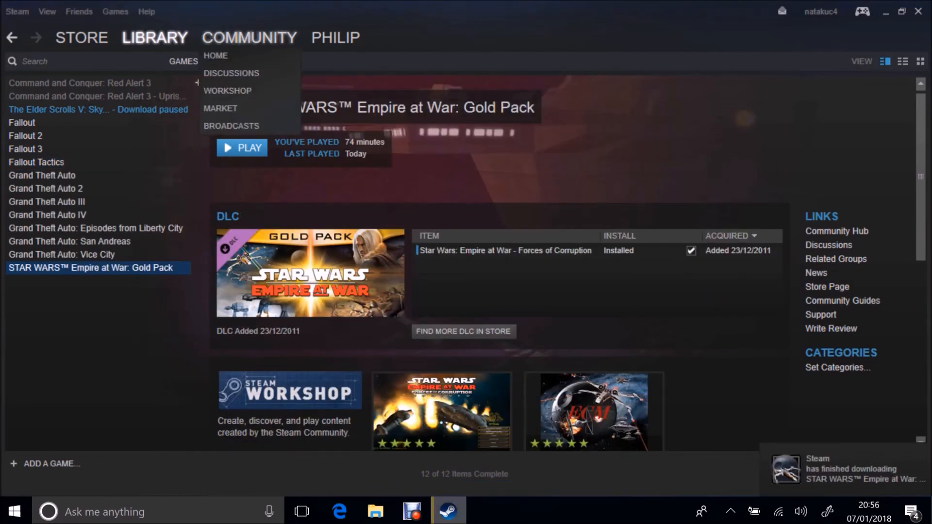